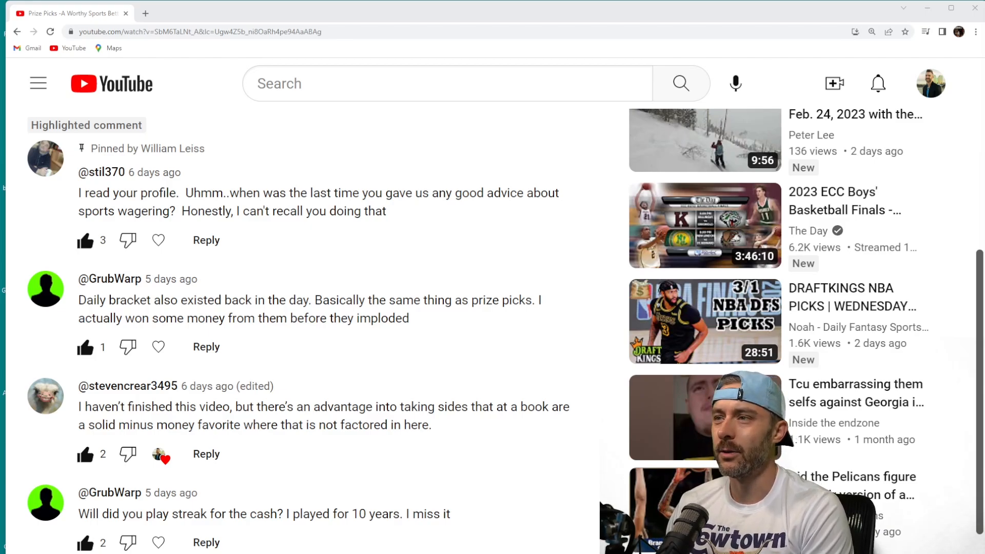
mouse_move(899, 408)
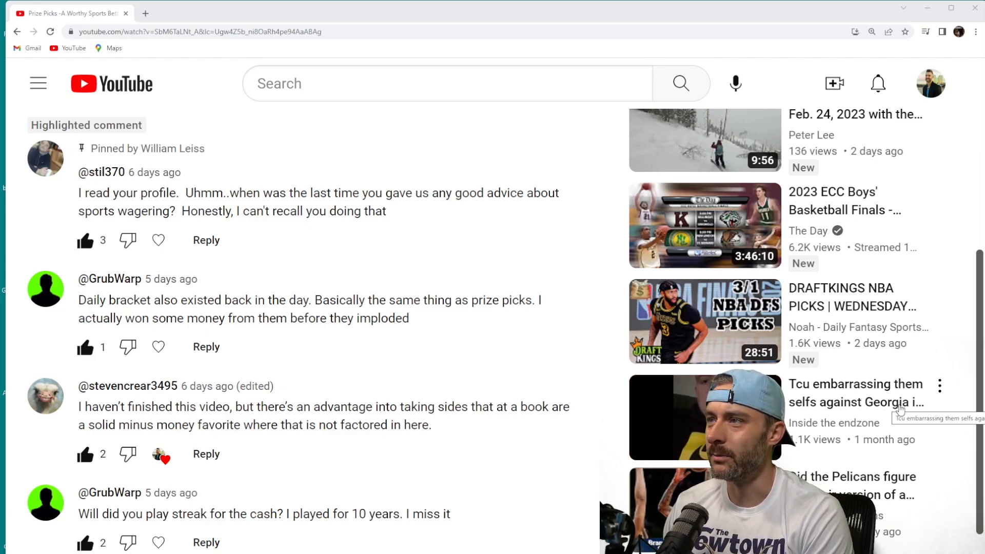